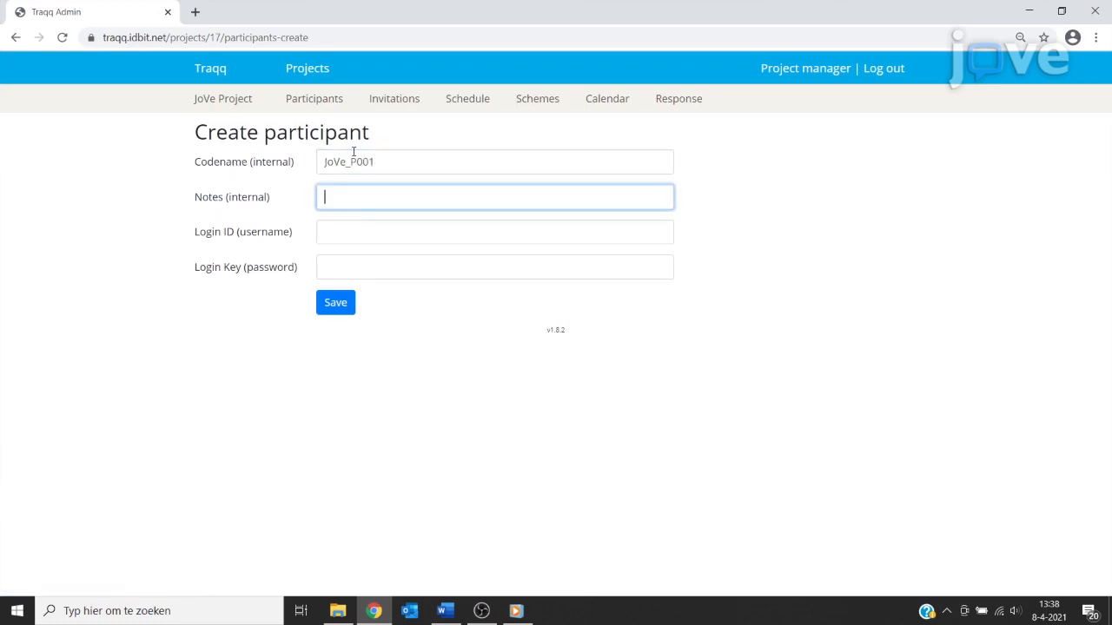
Enter the codename JoVe for the new participant record.
type("JoVe")
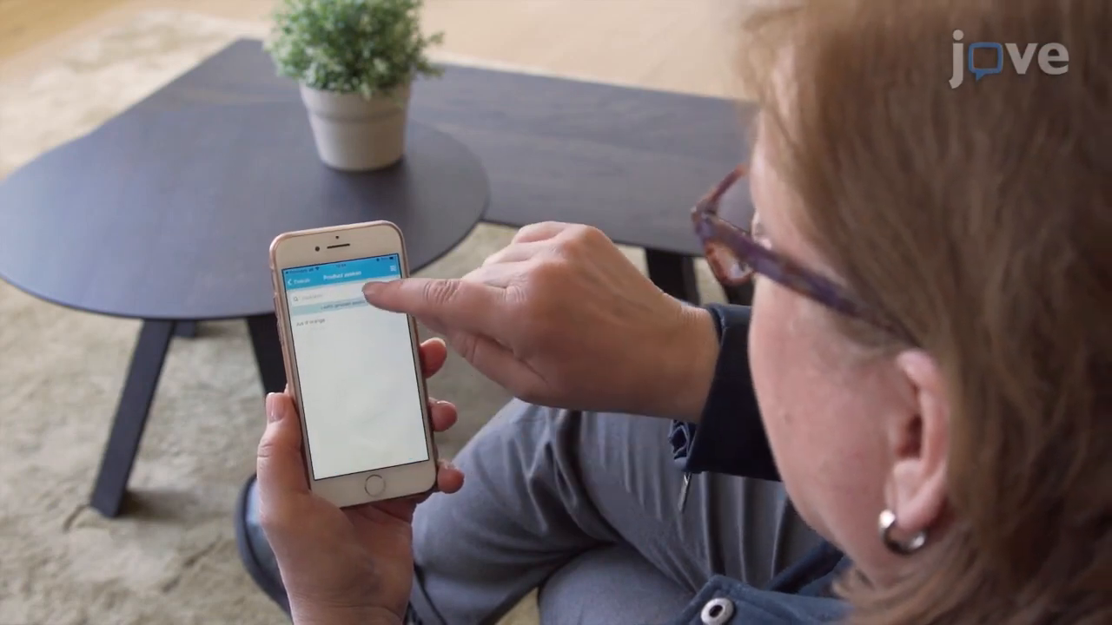
Search the mobile app's product field for the orange juice product.
left_click(348, 304)
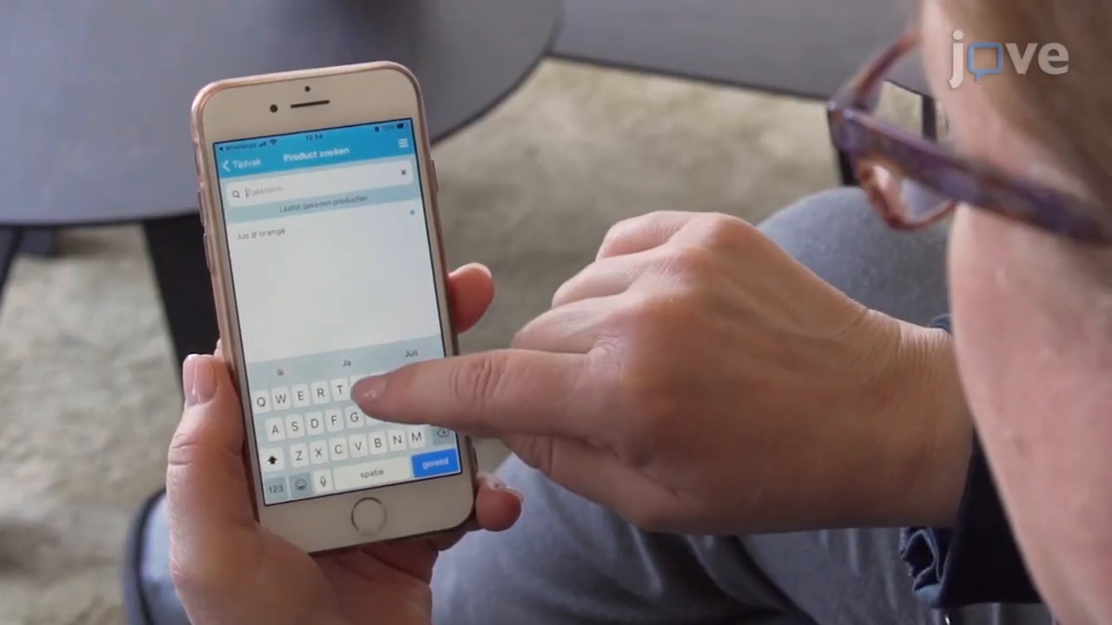
type("y")
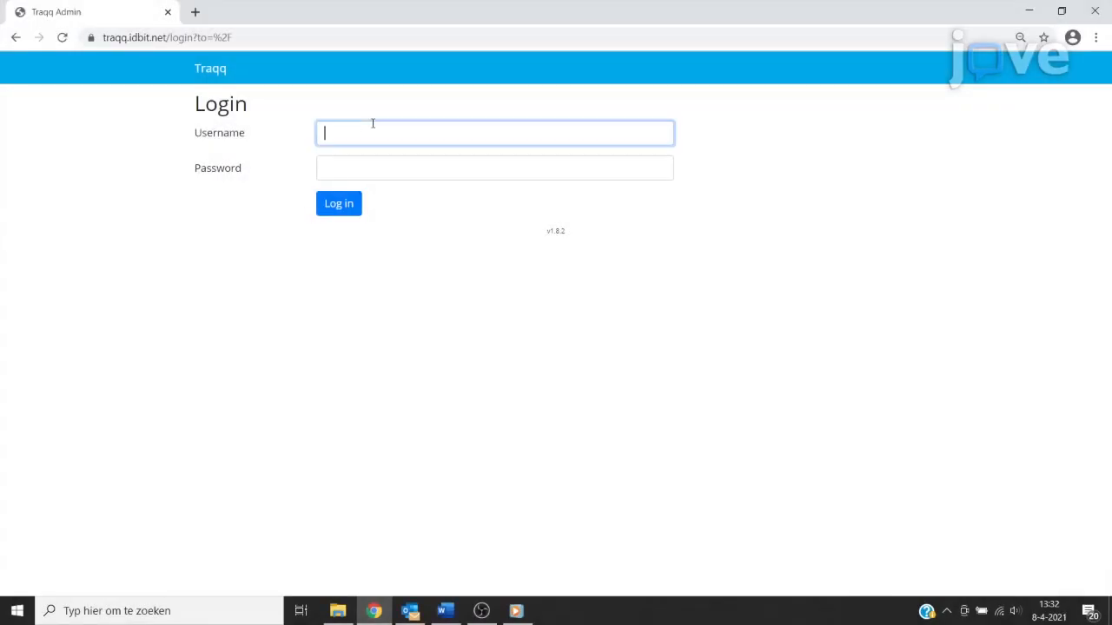
Sign in as the project manager and view the JoVe Project details from the projects list.
type("Project manager")
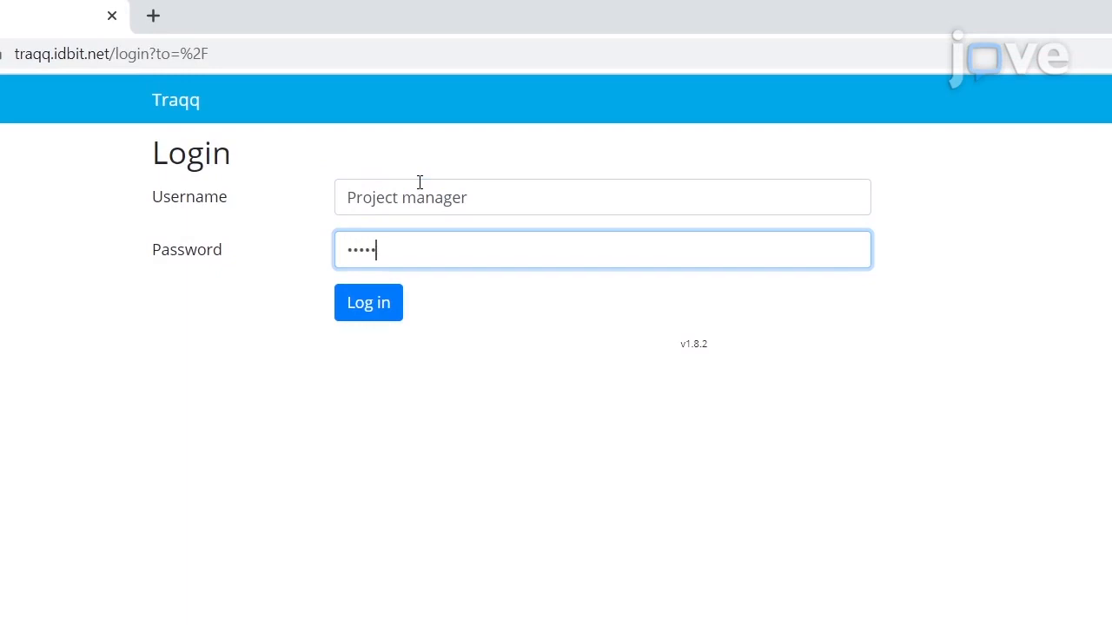
left_click(369, 302)
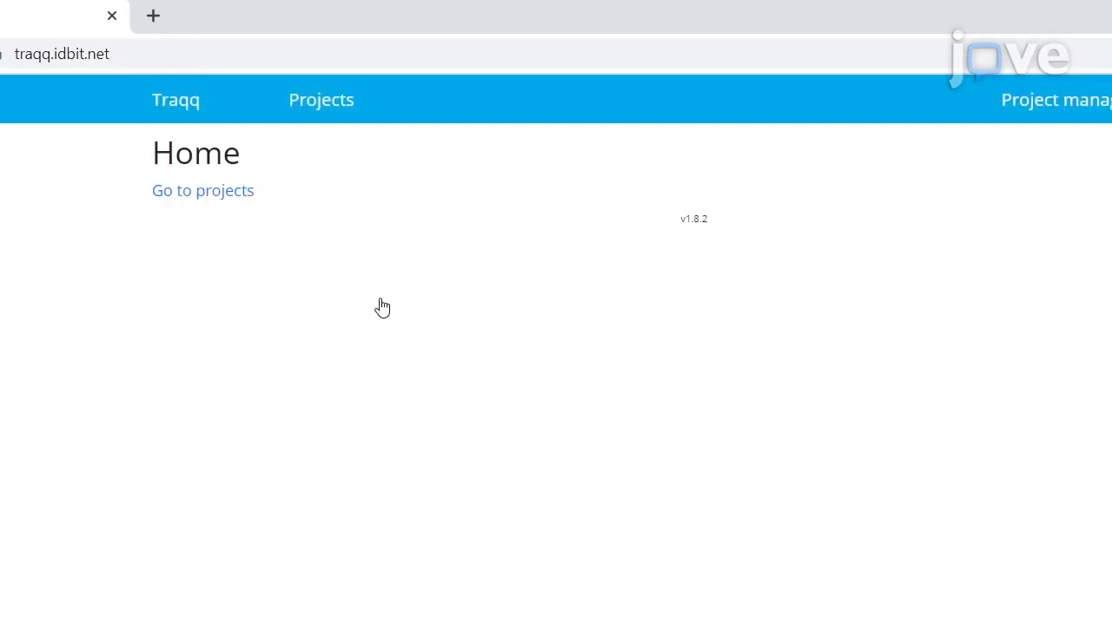
mouse_move(202, 191)
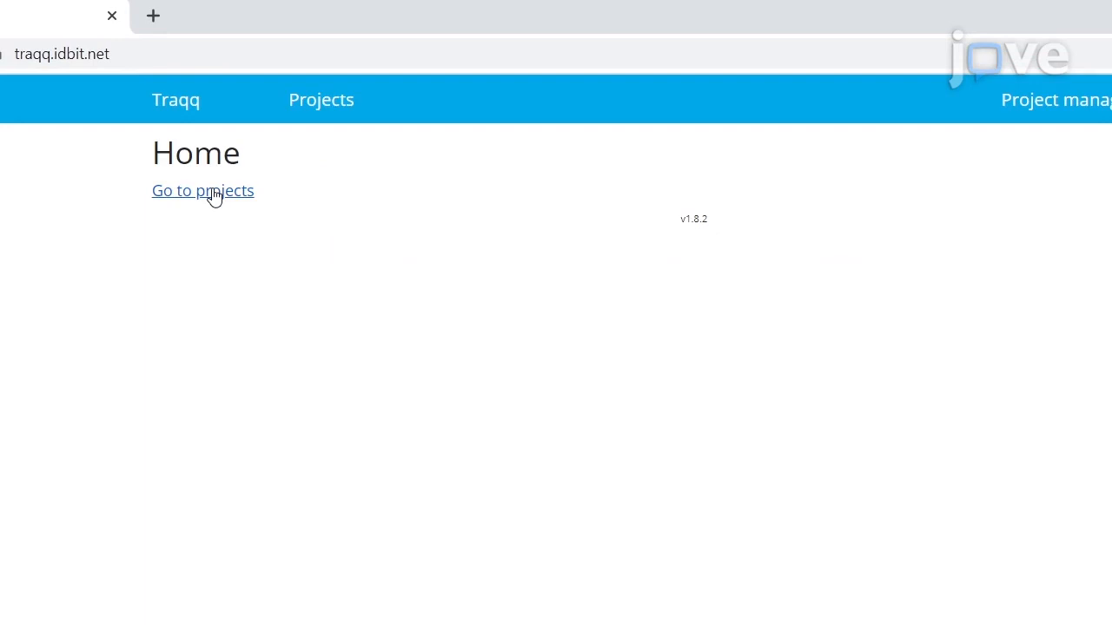
left_click(201, 189)
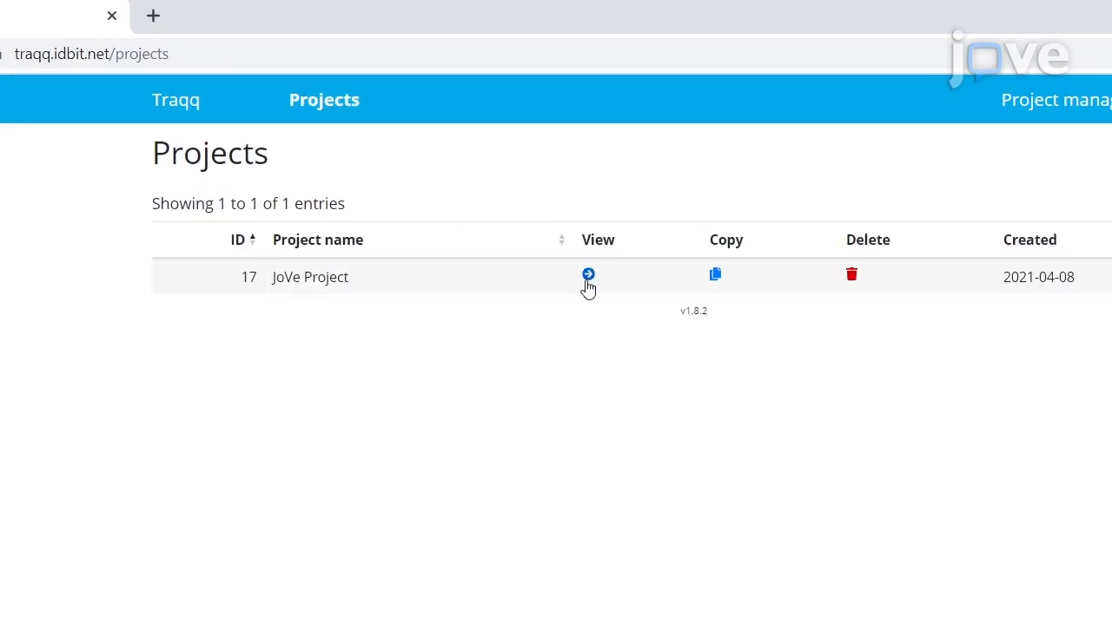
left_click(587, 274)
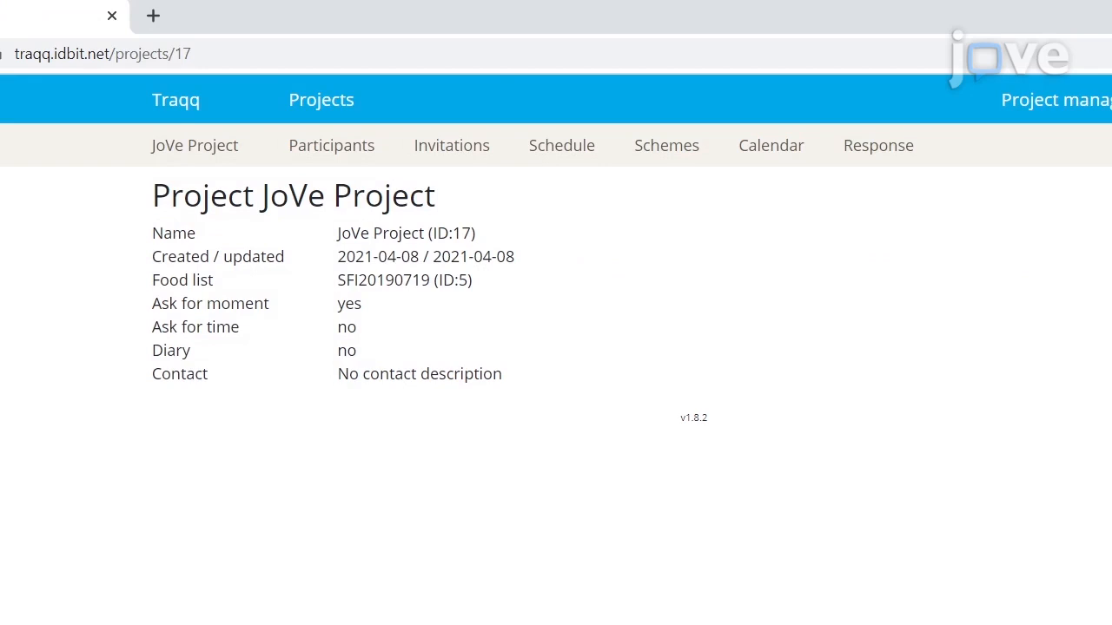
mouse_move(347, 167)
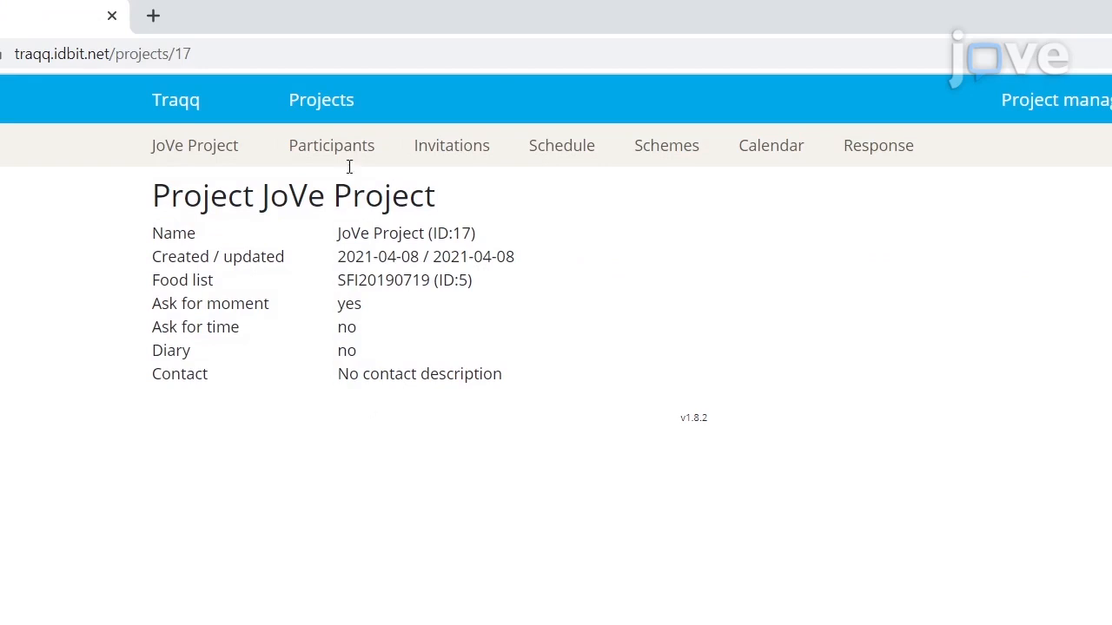
Create participant JoVe_P001 with matching login ID and a login key, then save it.
left_click(330, 146)
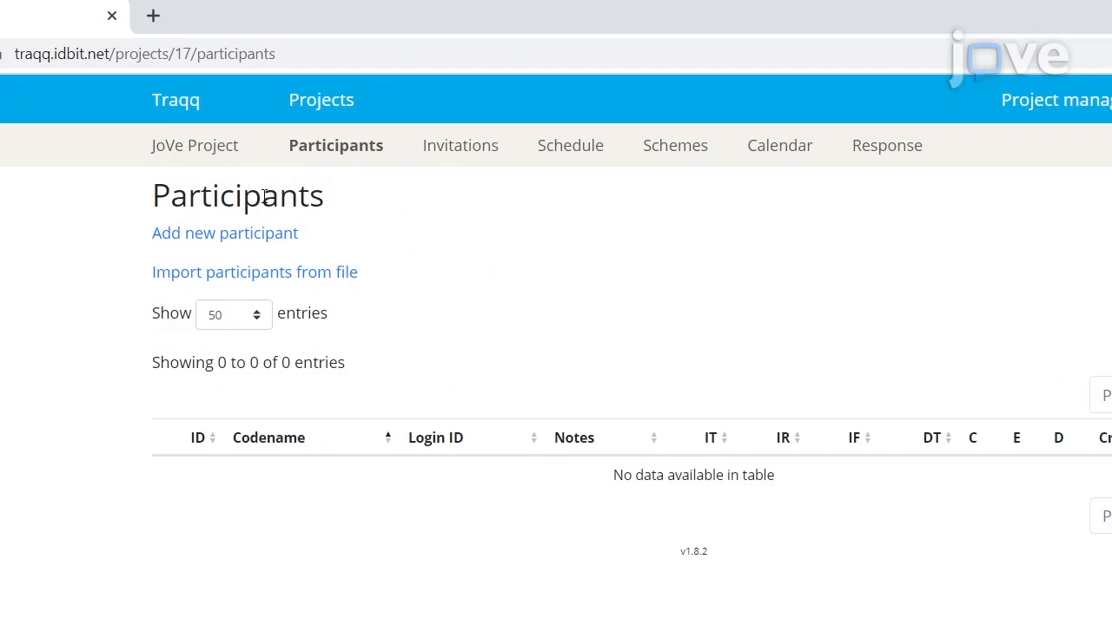
left_click(224, 233)
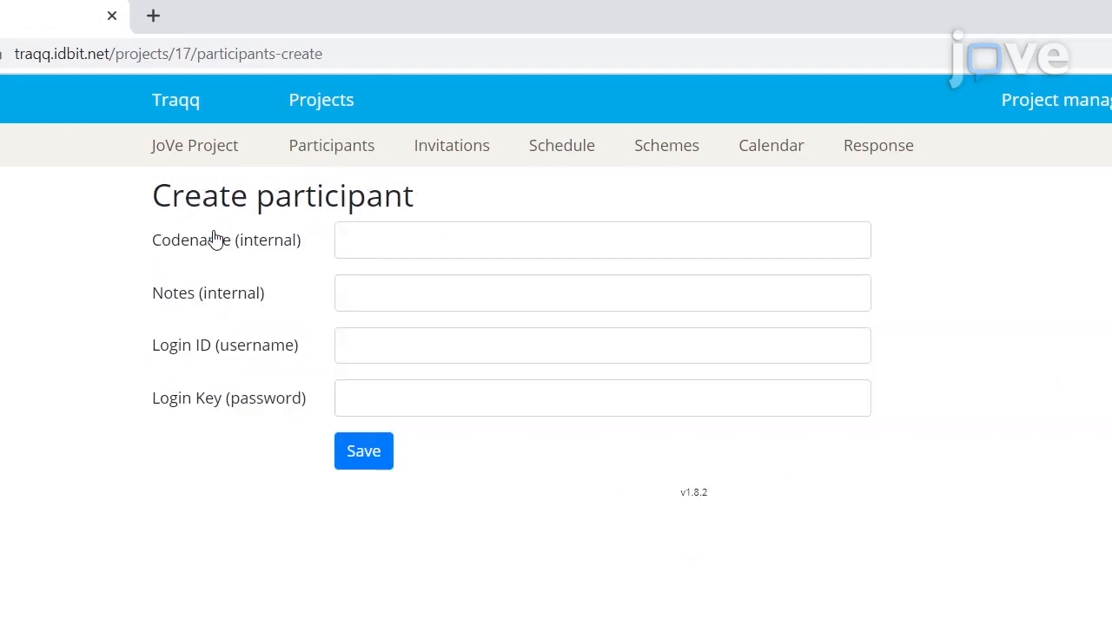
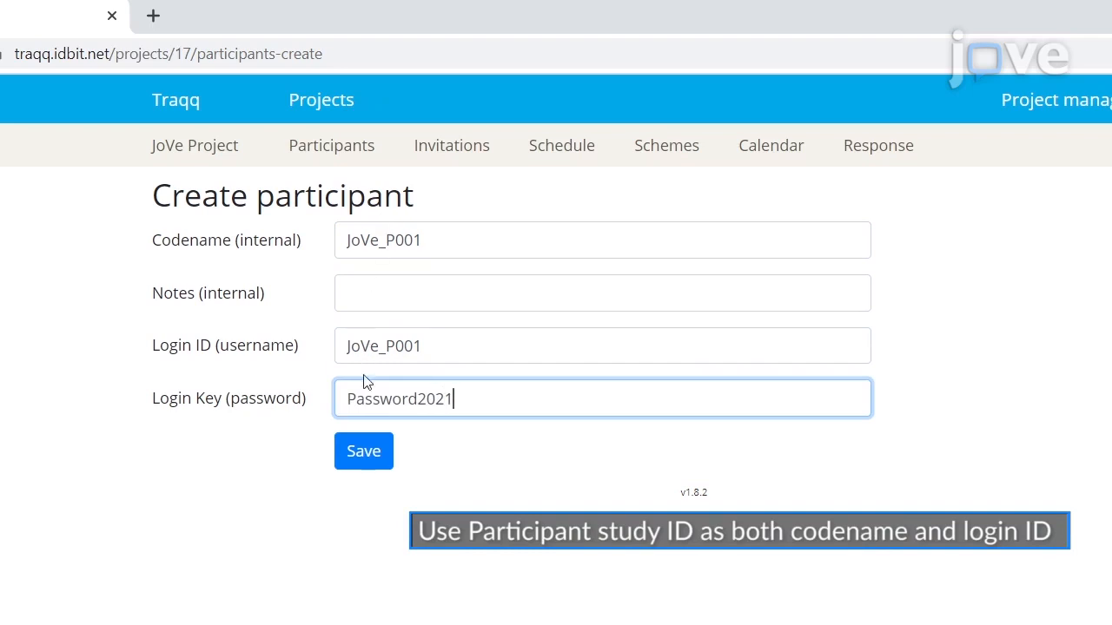
left_click(363, 452)
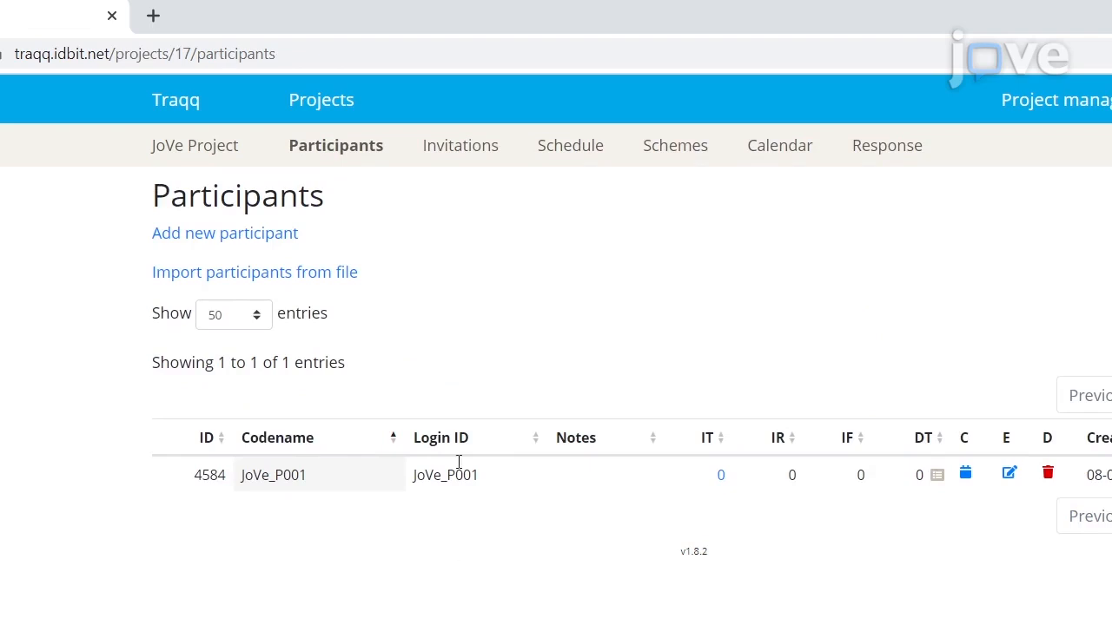
Start a new invitation and show the participant choices offering JoVe_P001 or None.
left_click(455, 146)
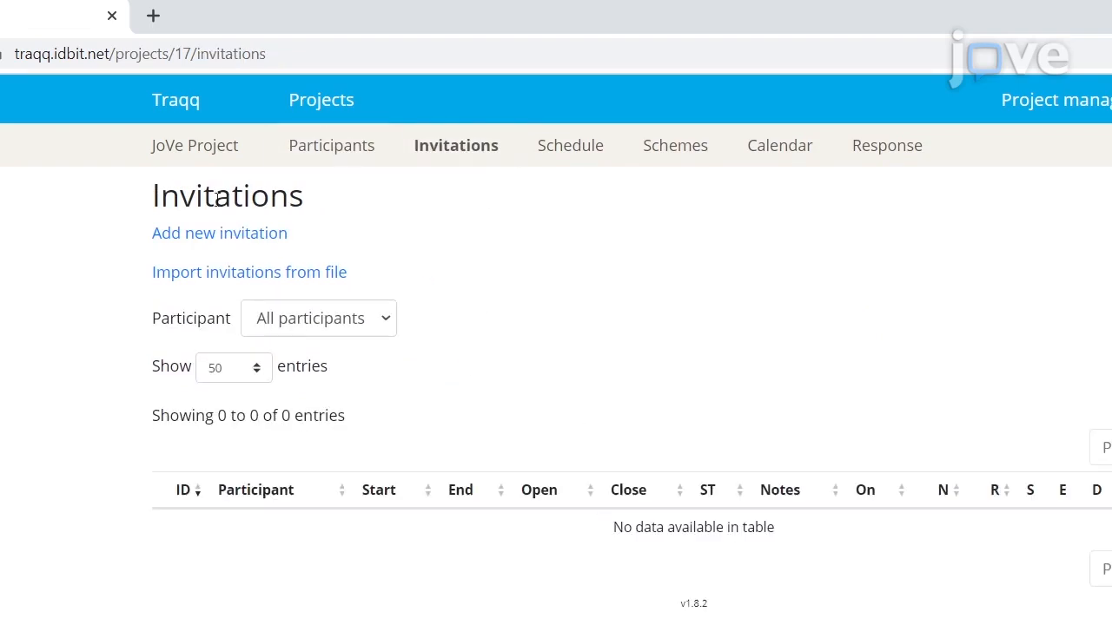
left_click(219, 233)
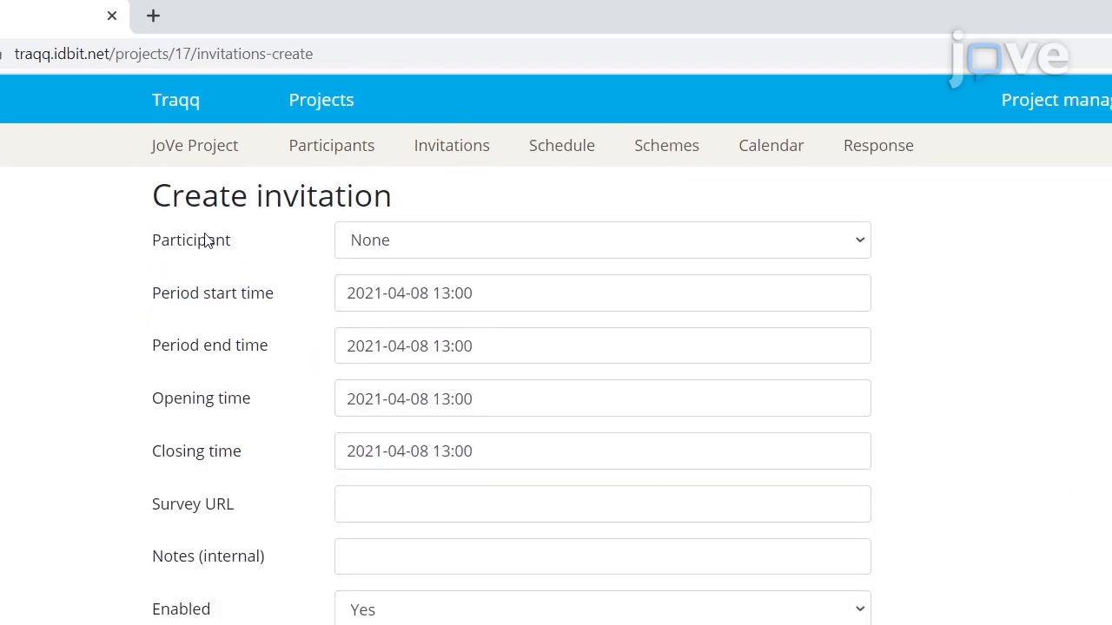
left_click(601, 239)
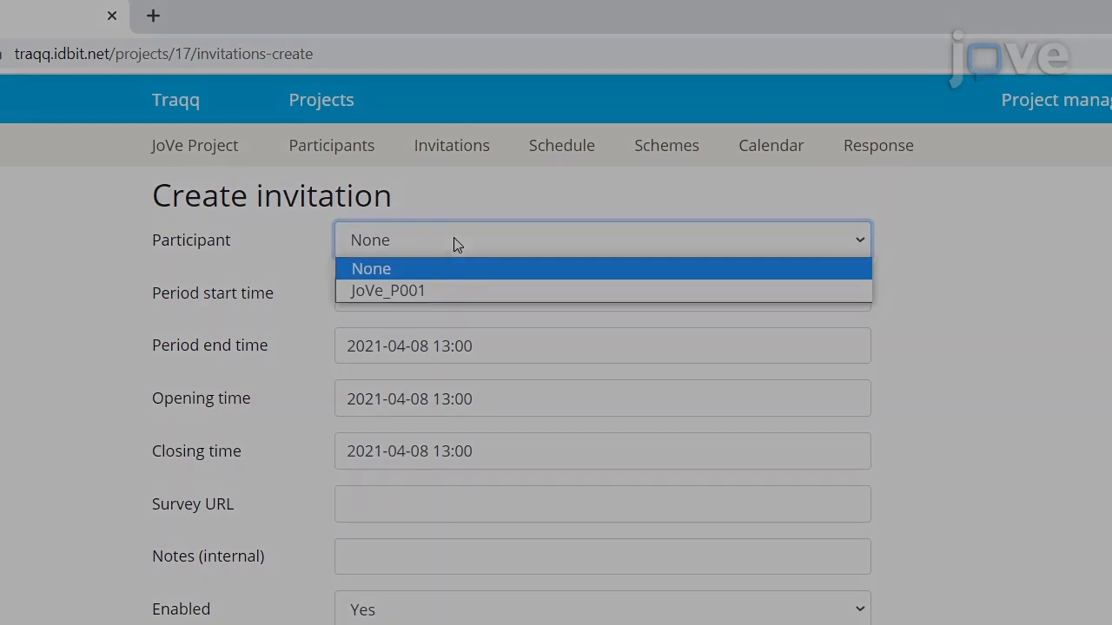